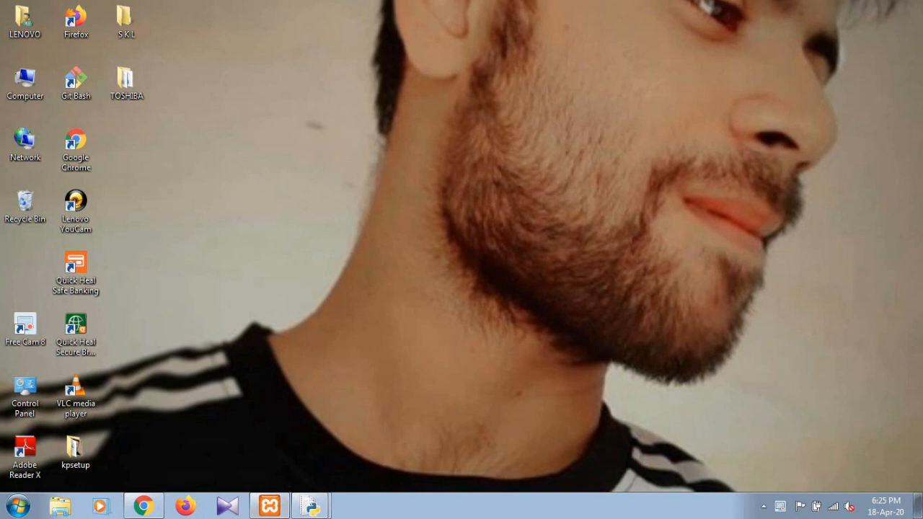
Step: Bring the Python 3.7.4 Shell window to the front from the taskbar
click(269, 505)
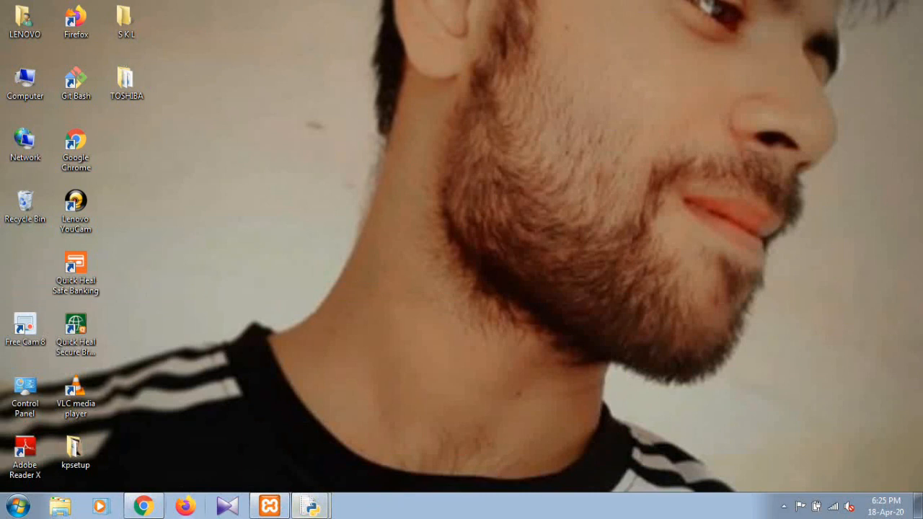
mouse_move(311, 504)
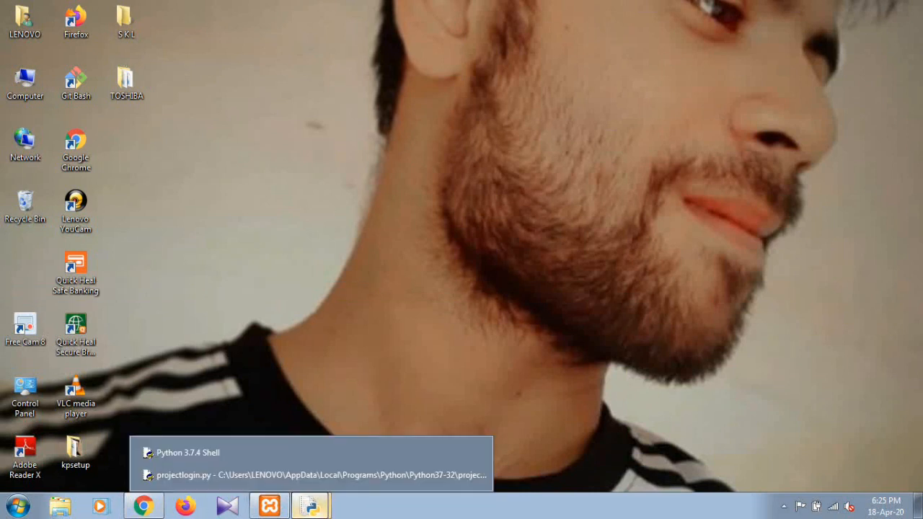
click(188, 452)
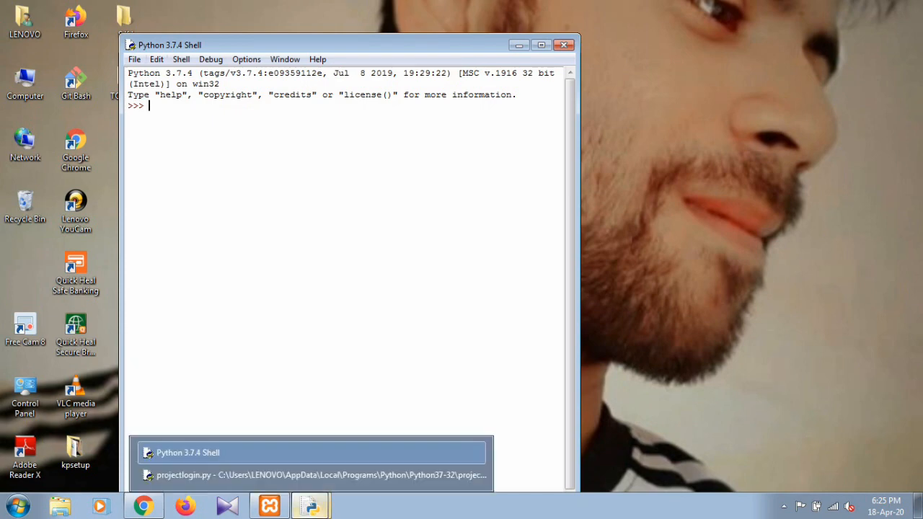
Step: Run the login script and sign in as administrator 270697 to reach the Main Dashboard
click(321, 474)
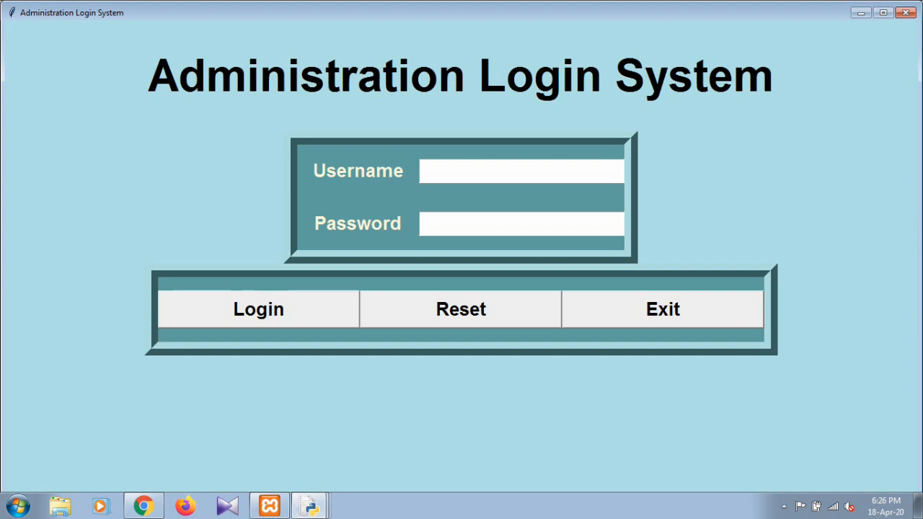
click(521, 171)
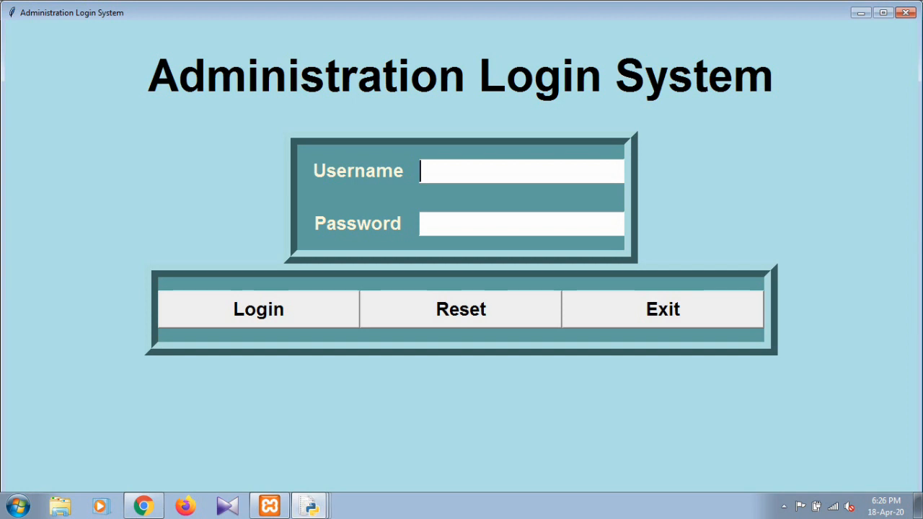
text(270)
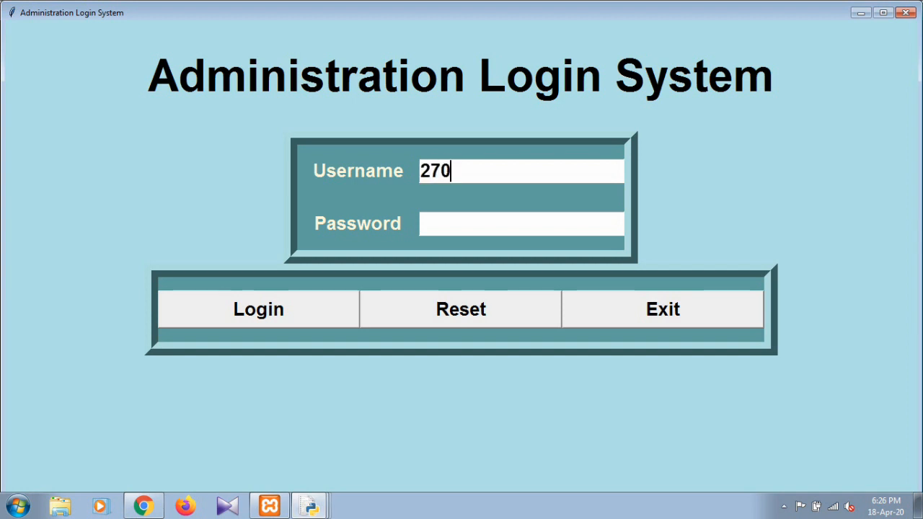
text(697)
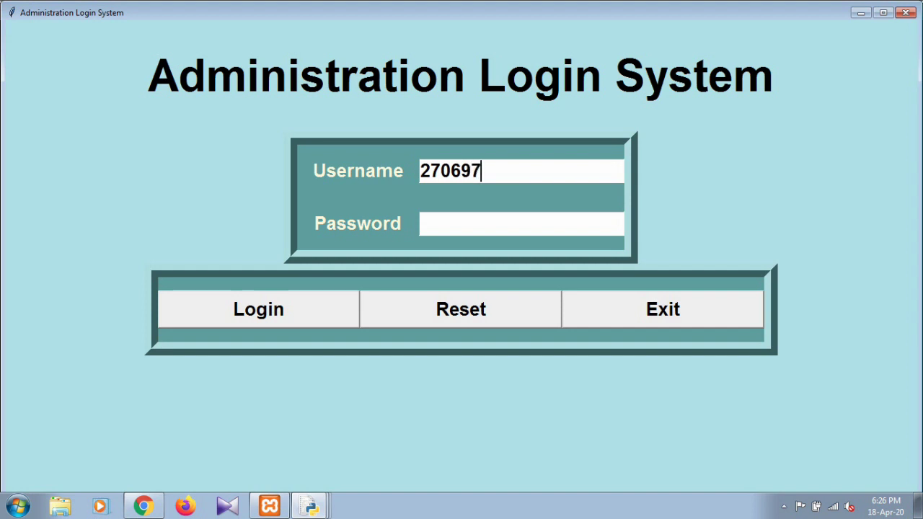
text(**)
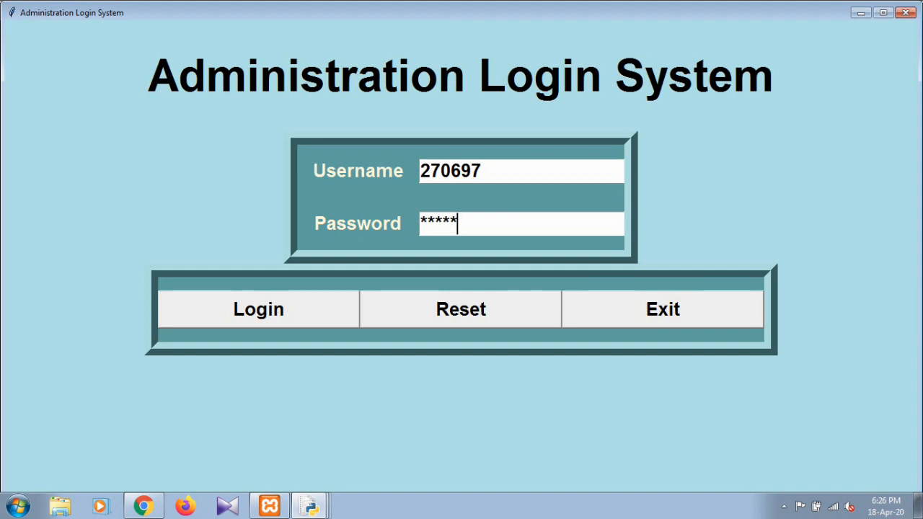
click(258, 308)
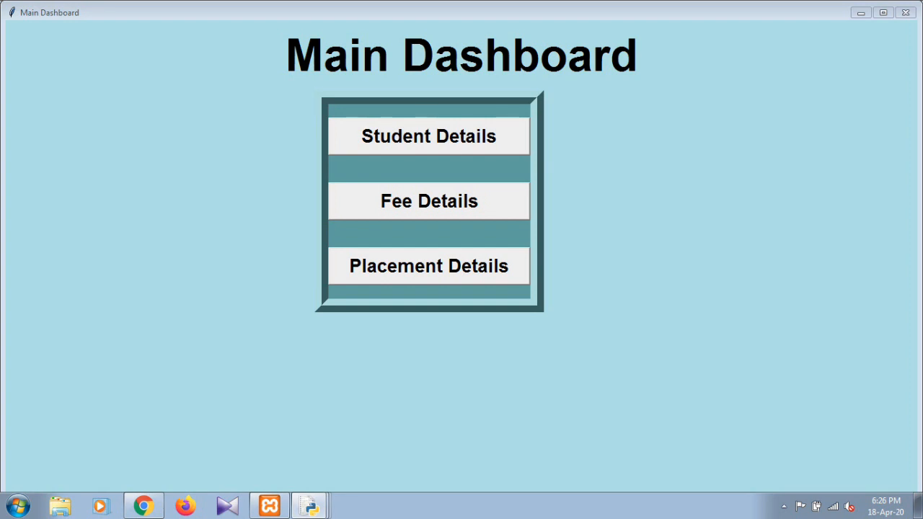
Step: Go to the Student Details screen listing existing student records
click(428, 136)
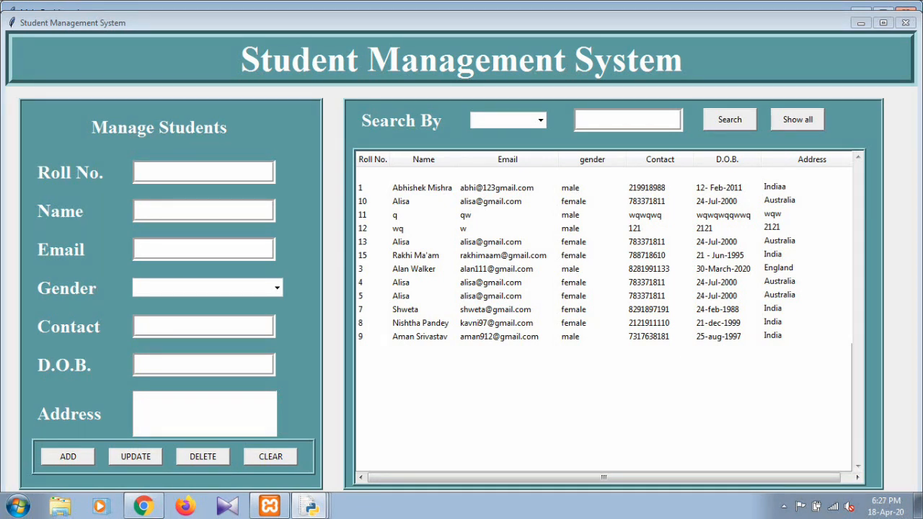
Step: Enter roll number 18, name xyz and email xtz2gmail.com for the new student
click(204, 171)
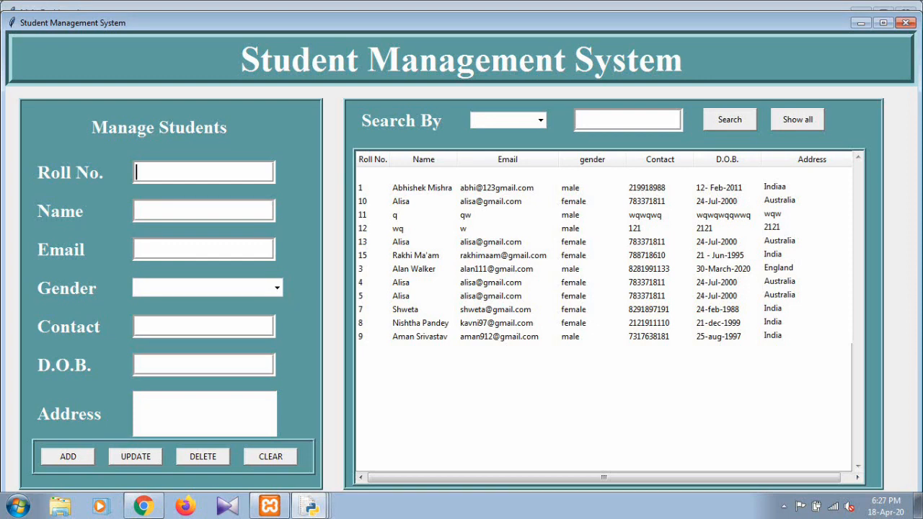
text(1)
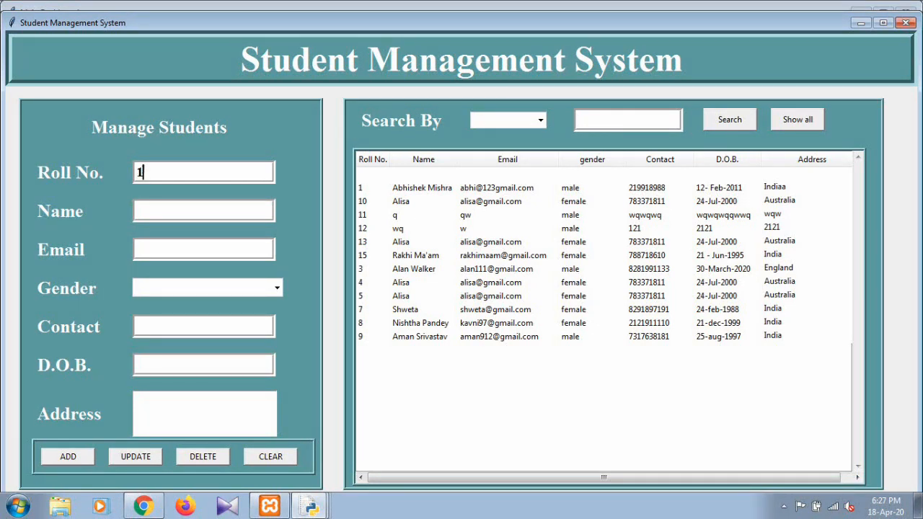
text(8)
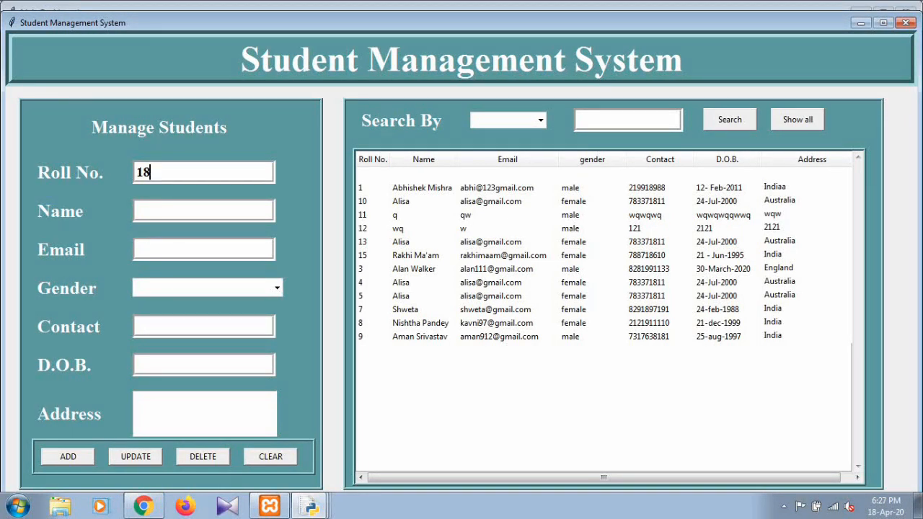
text(xyz)
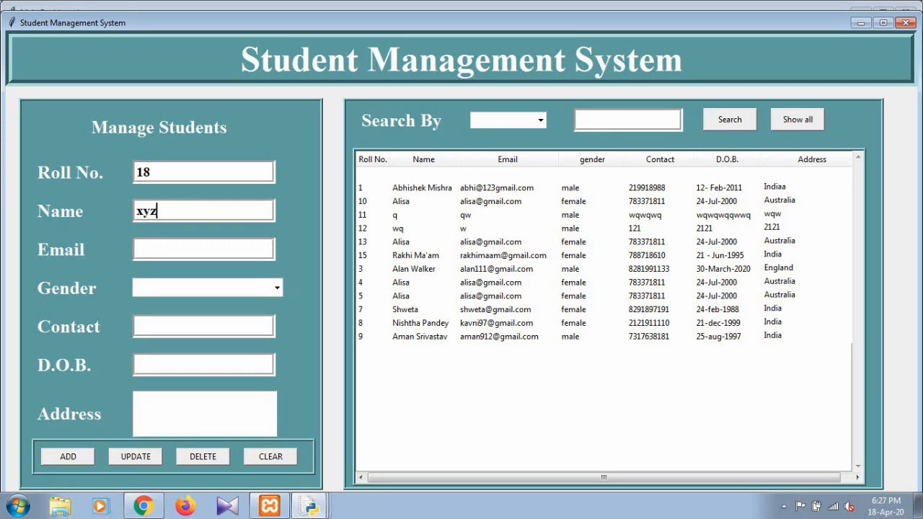
click(203, 249)
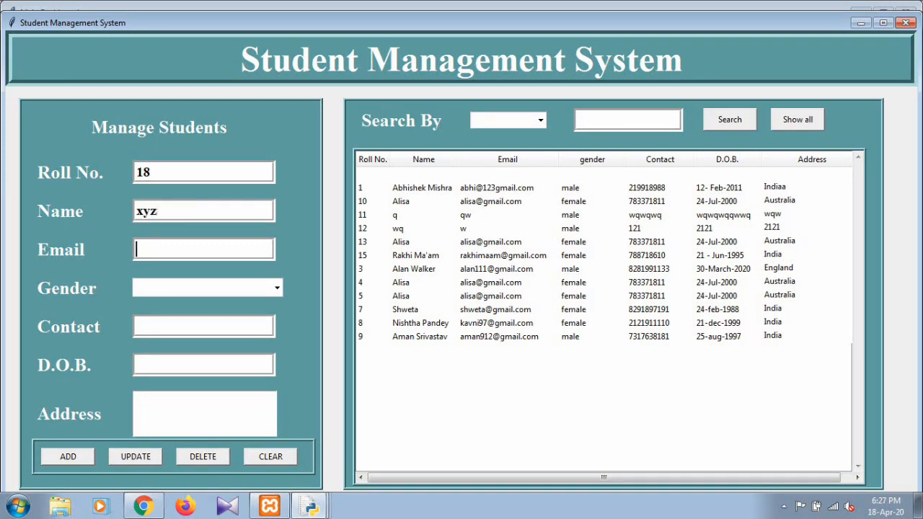
text(xtz)
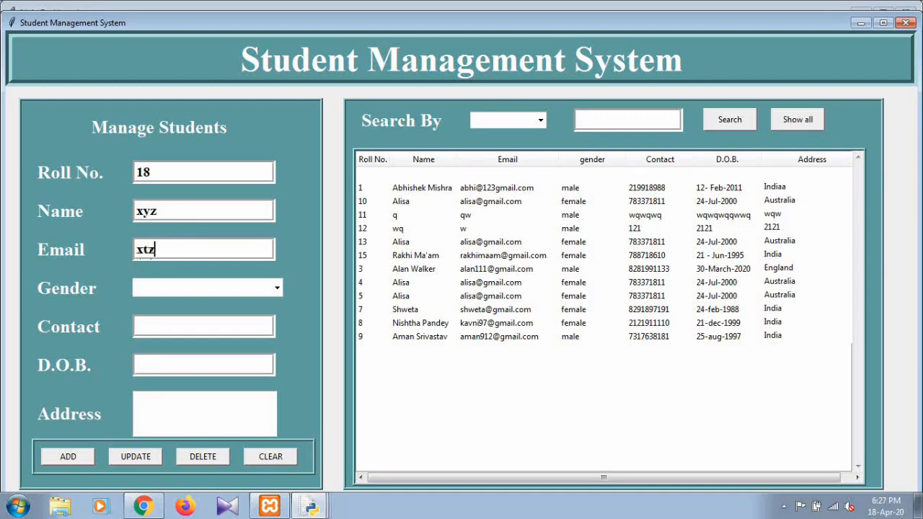
text(2gmail)
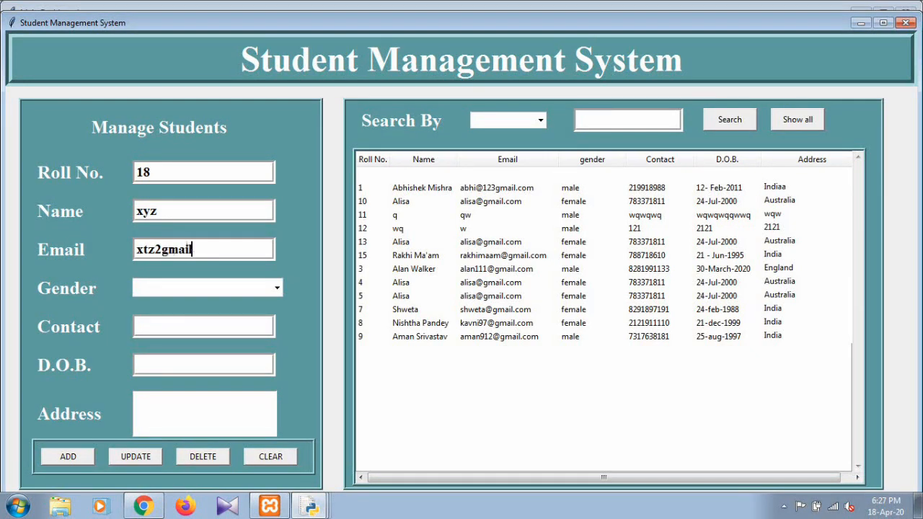
text(.com)
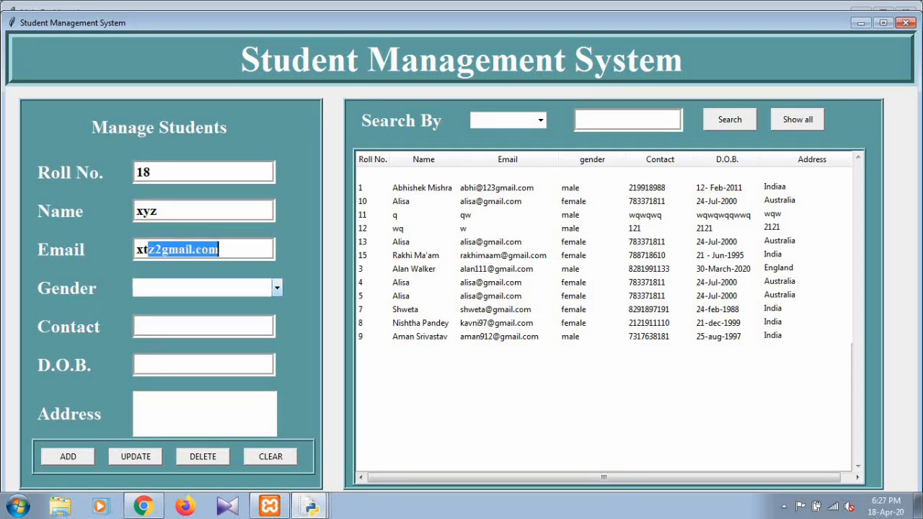
click(205, 287)
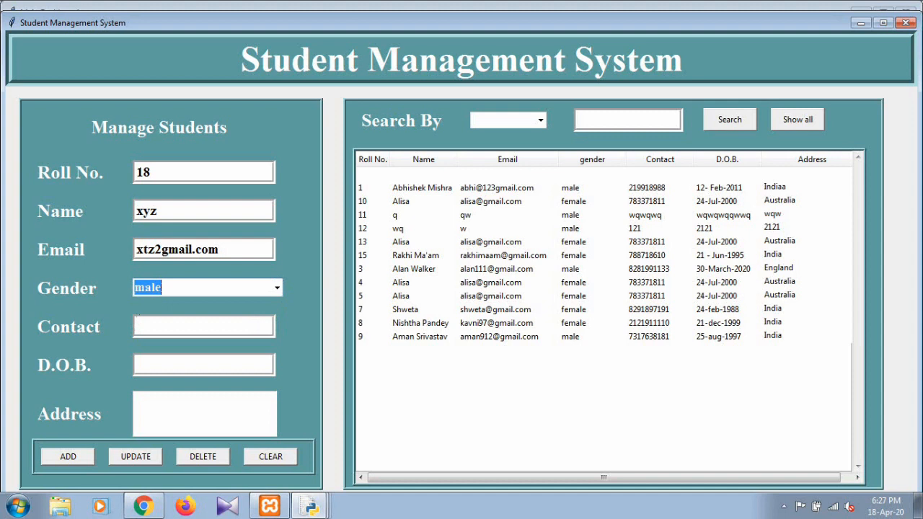
text(873173919)
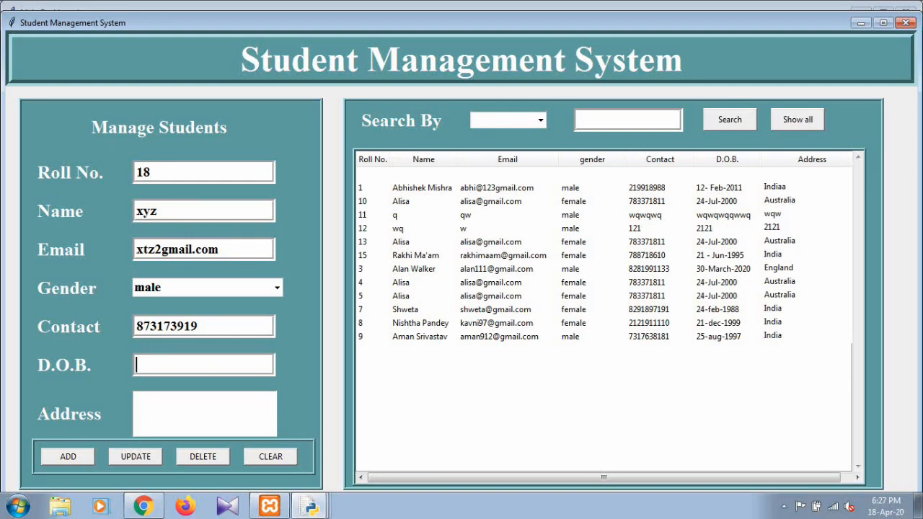
text(23)
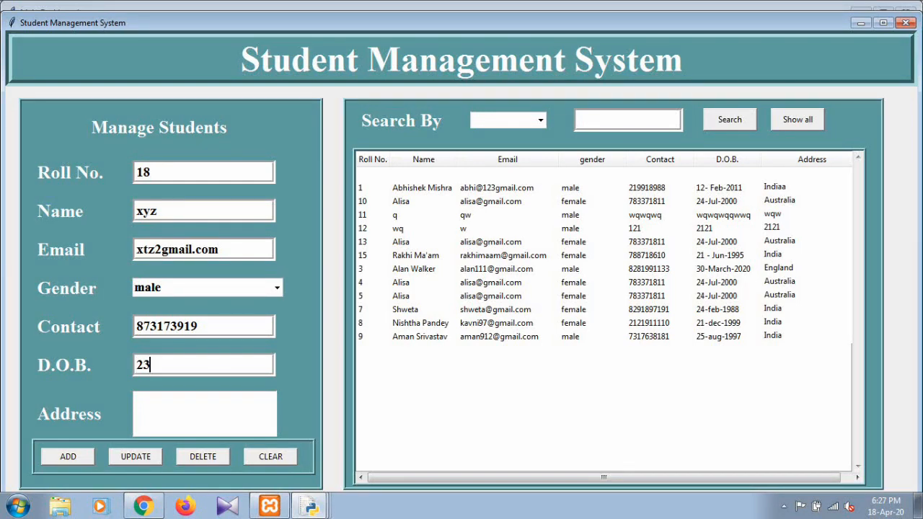
text(- march)
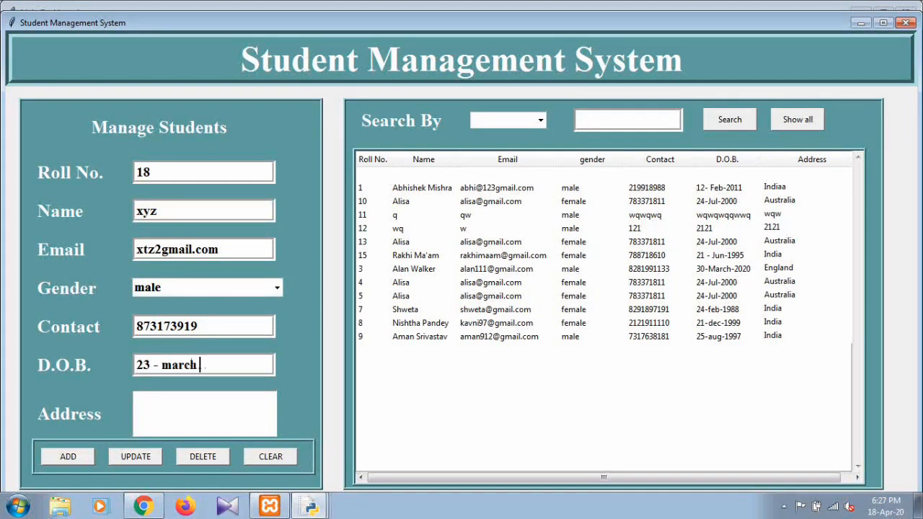
text(-)
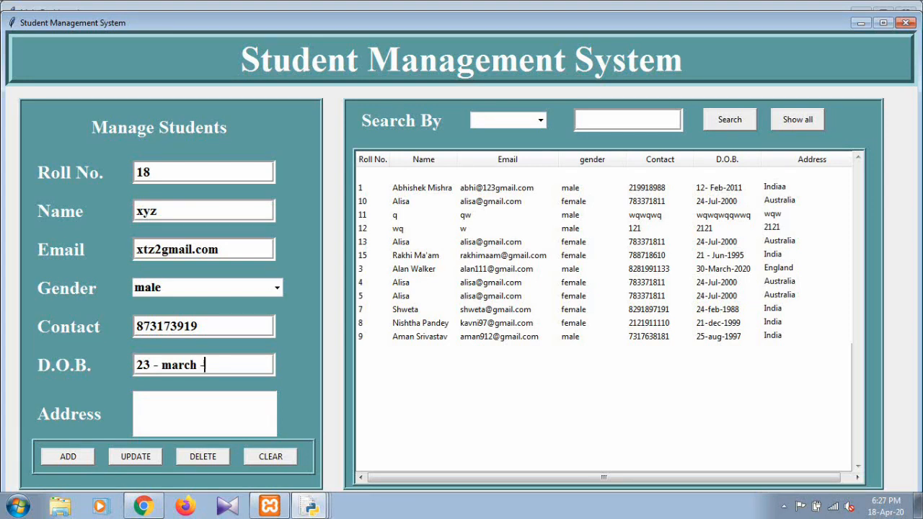
text(1998)
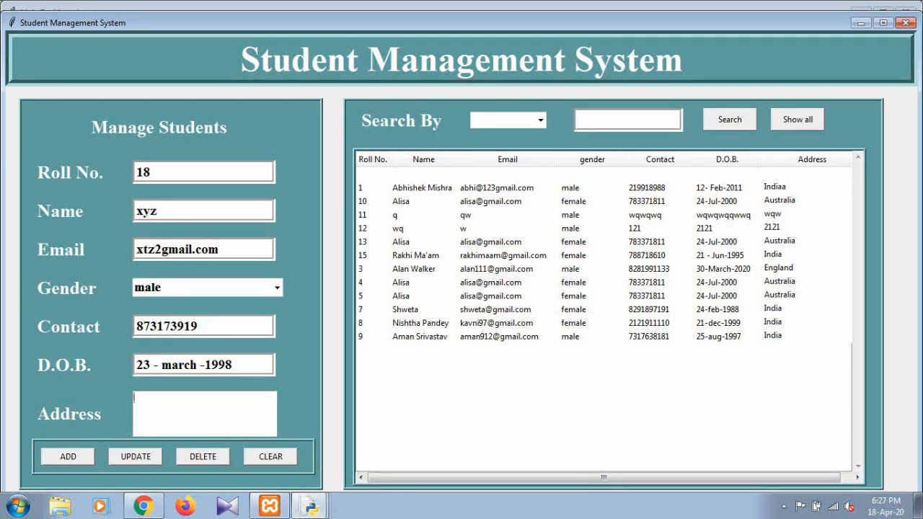
text(aust)
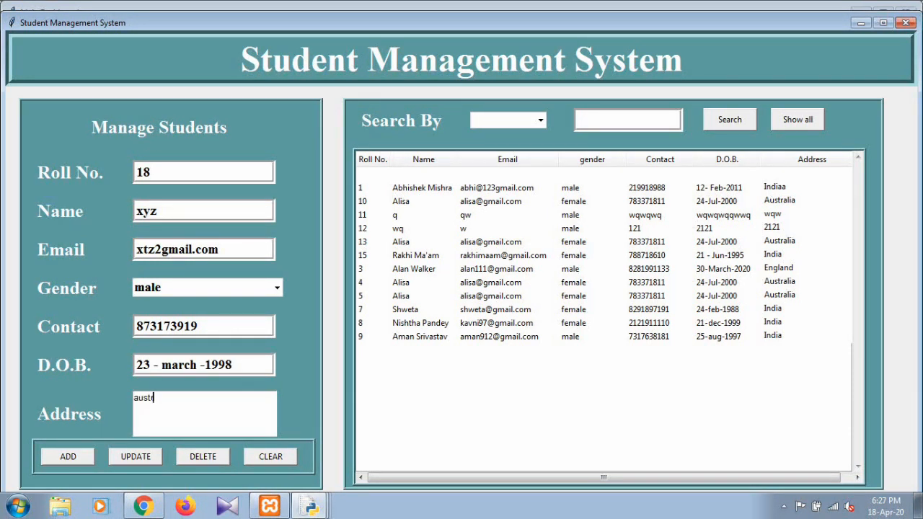
text(ralia)
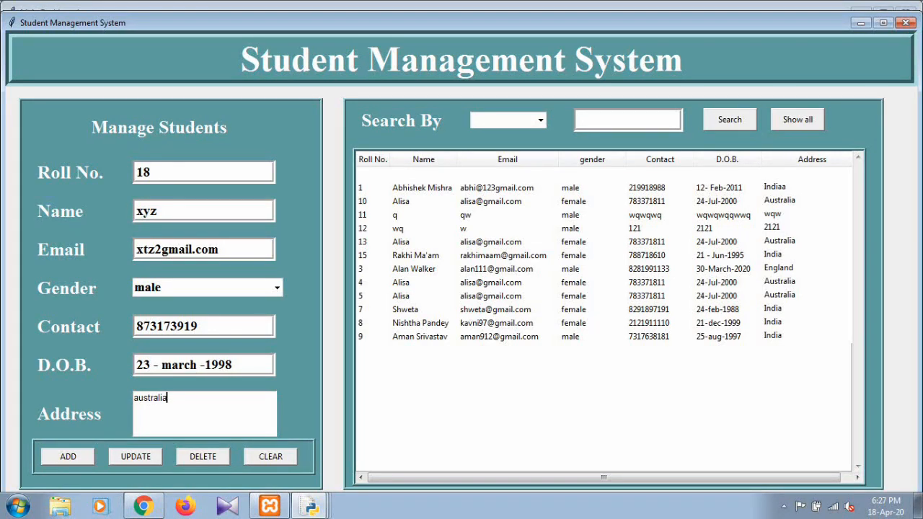
click(67, 456)
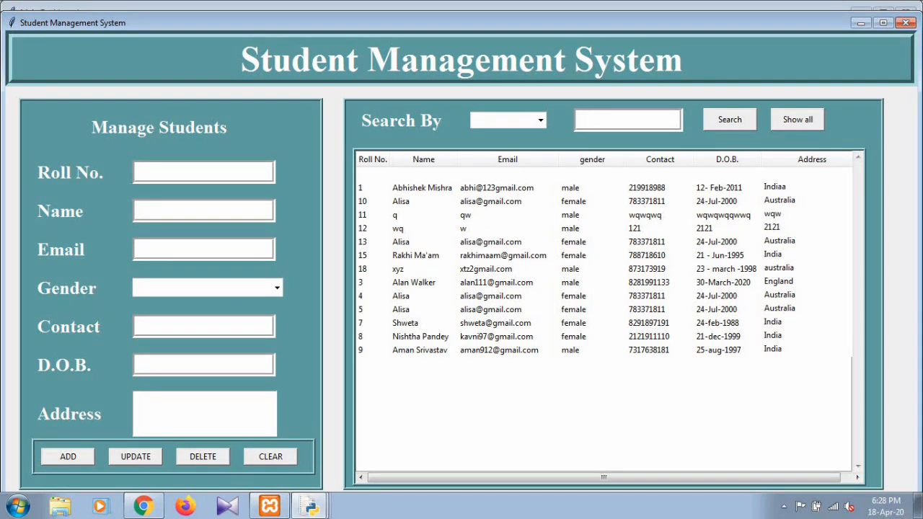
Step: Review the Search By options and load roll 18's saved record back into the form
click(812, 159)
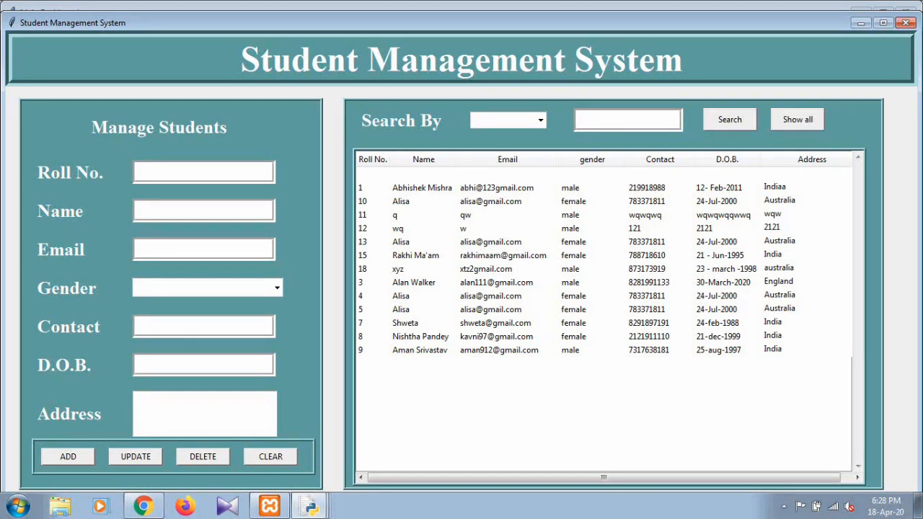
click(204, 413)
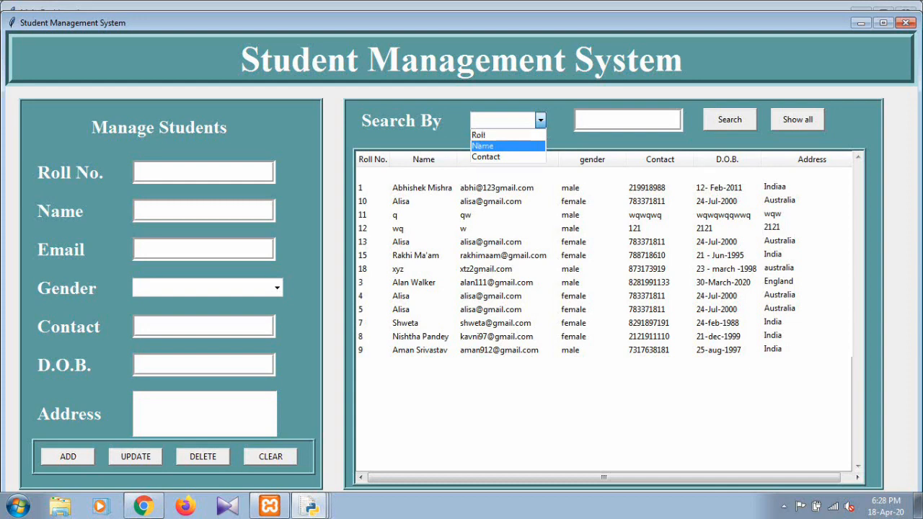
mouse_move(485, 156)
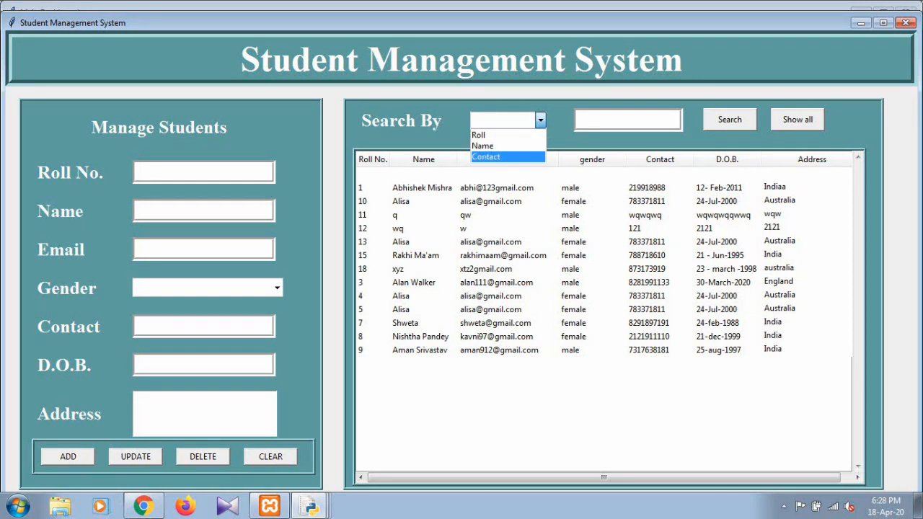
click(500, 159)
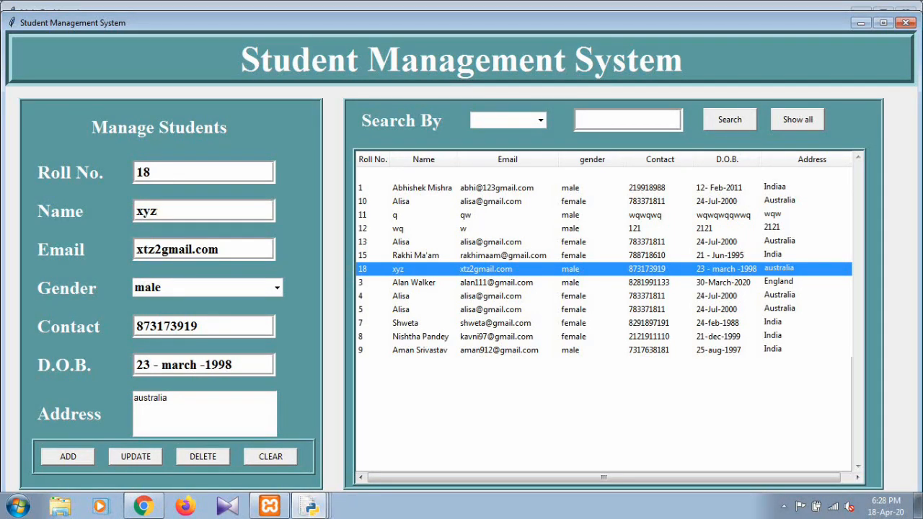
Step: Change student 18's name to 'xyz ab' and update the record
text(ab)
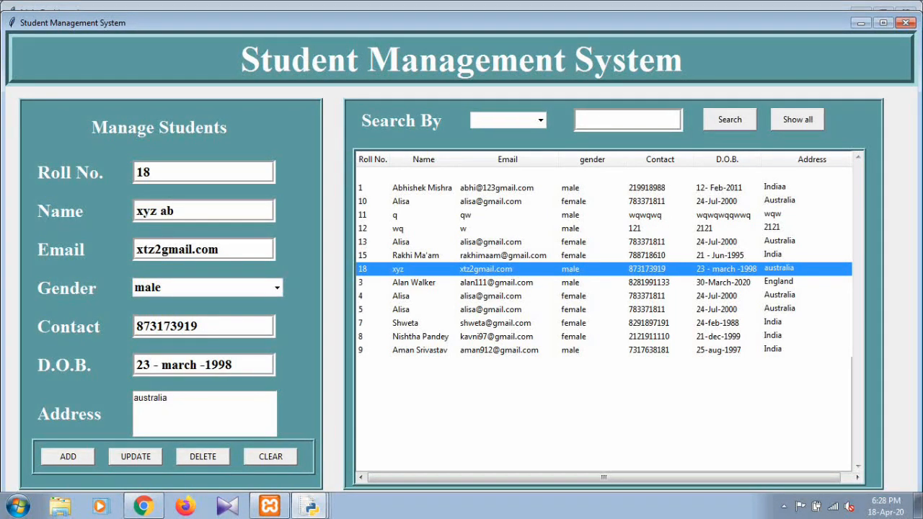
click(271, 456)
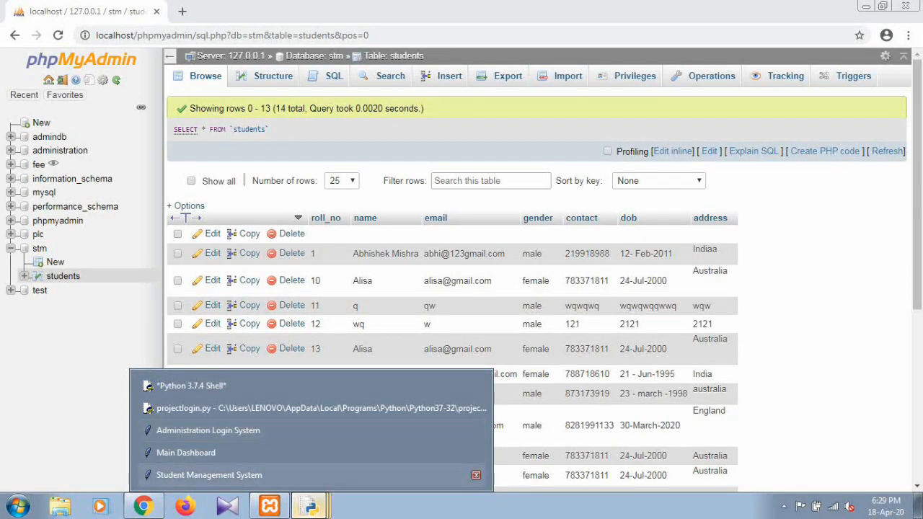
Step: Return to the Main Dashboard, enter Fee Details and clear the fee entry form
click(185, 452)
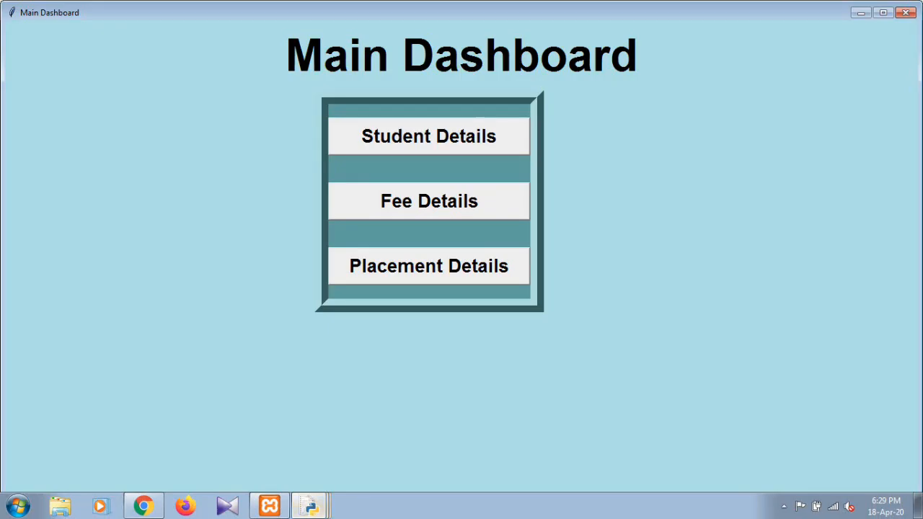
click(429, 201)
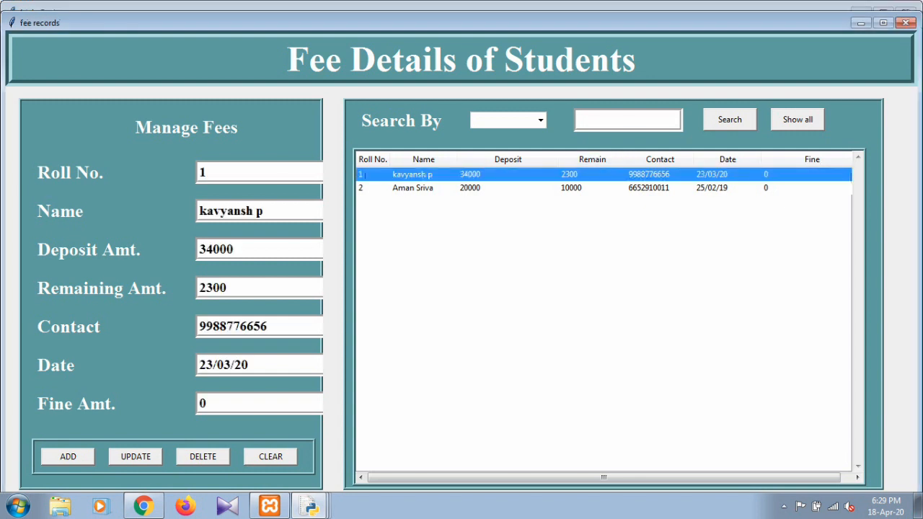
click(270, 455)
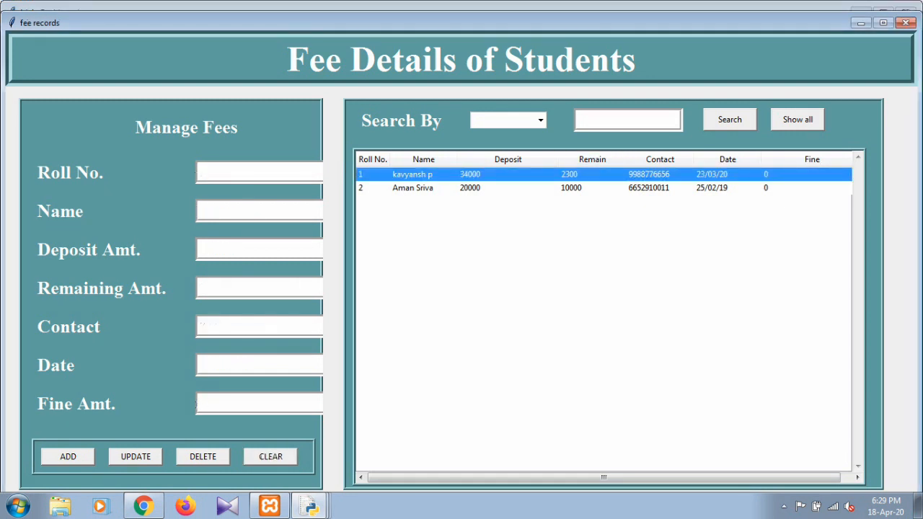